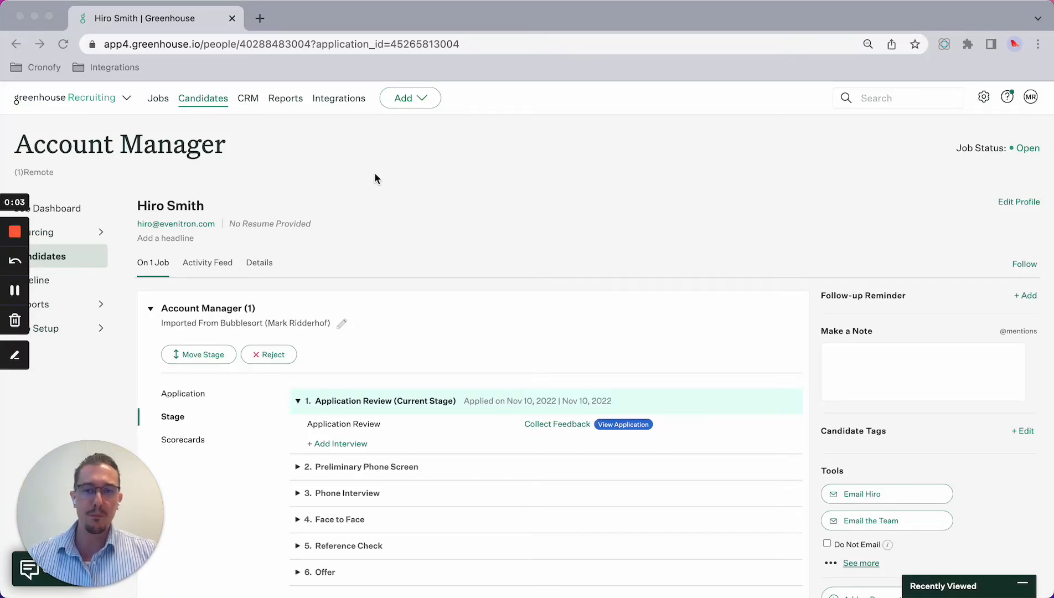
mouse_move(382, 199)
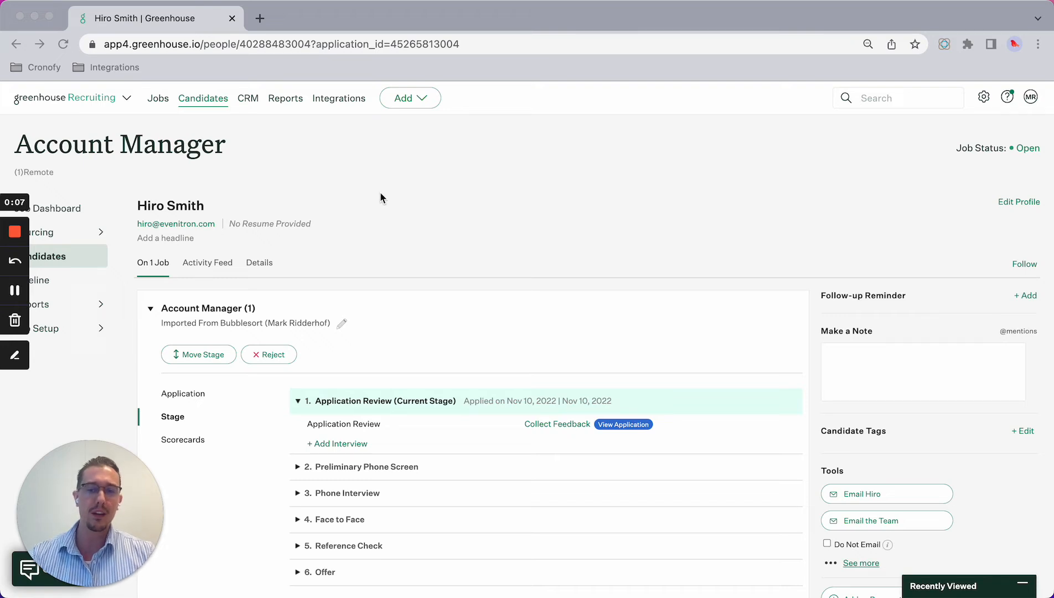
mouse_move(379, 198)
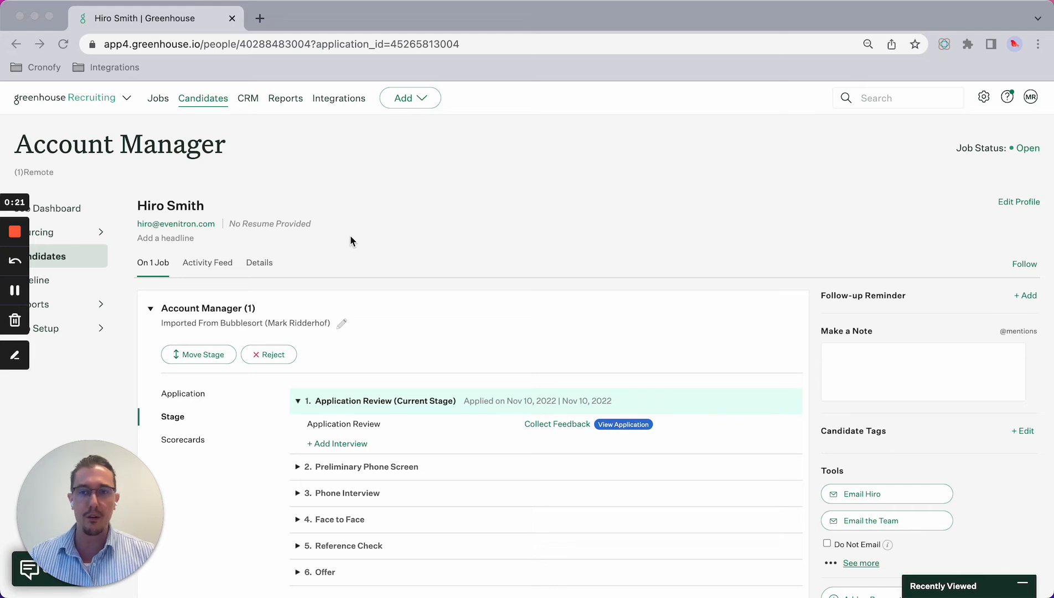
mouse_move(319, 245)
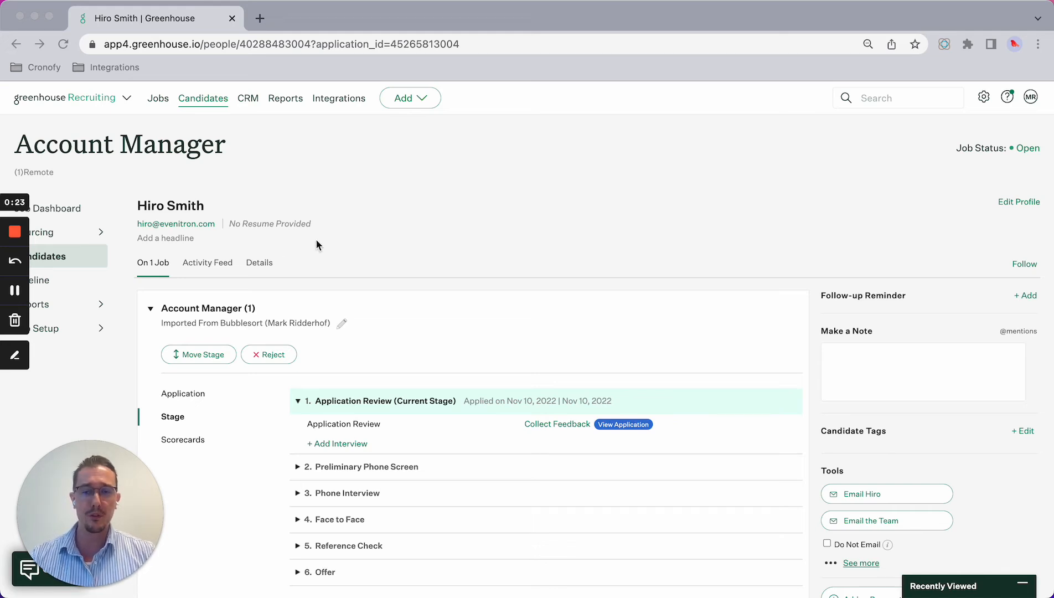
mouse_move(379, 254)
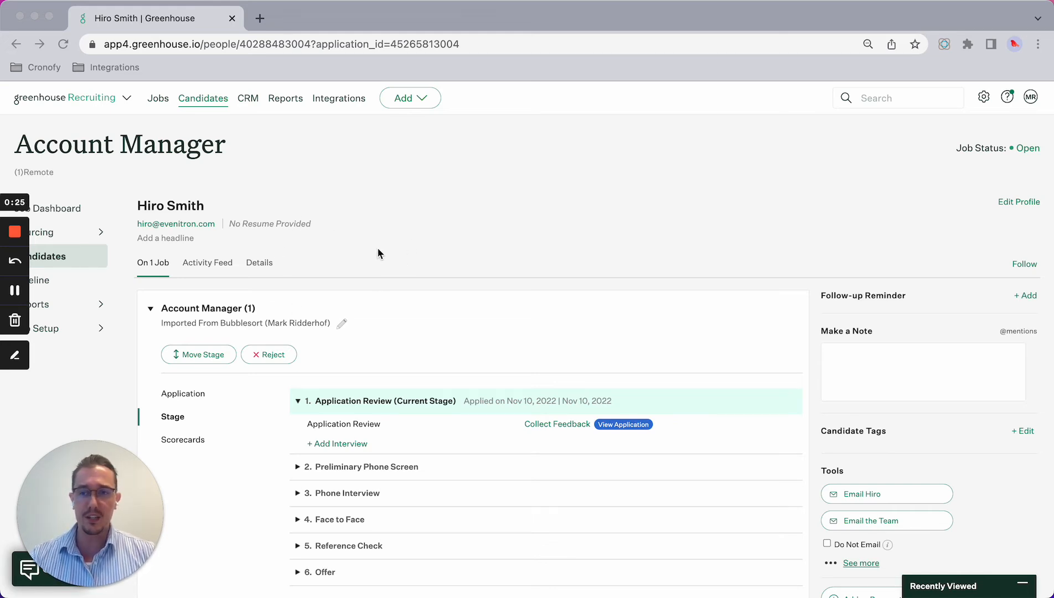
mouse_move(298, 360)
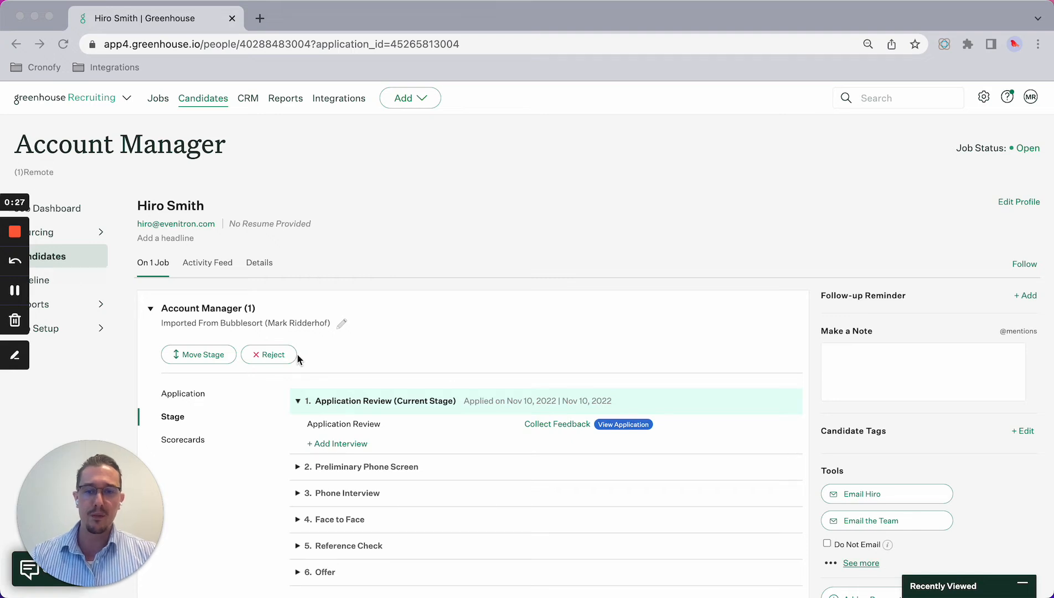
mouse_move(281, 308)
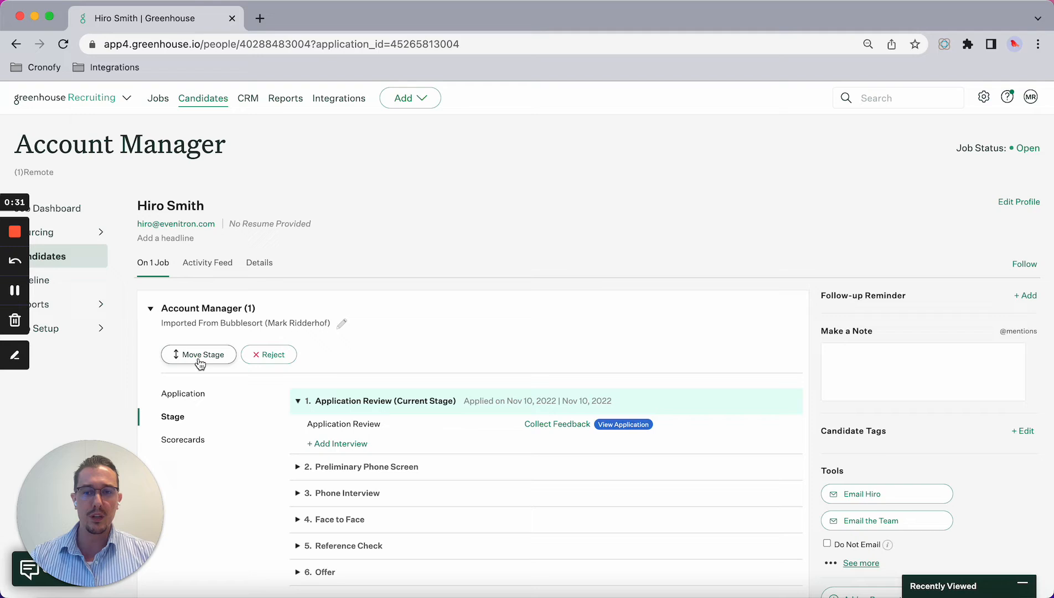
click(198, 354)
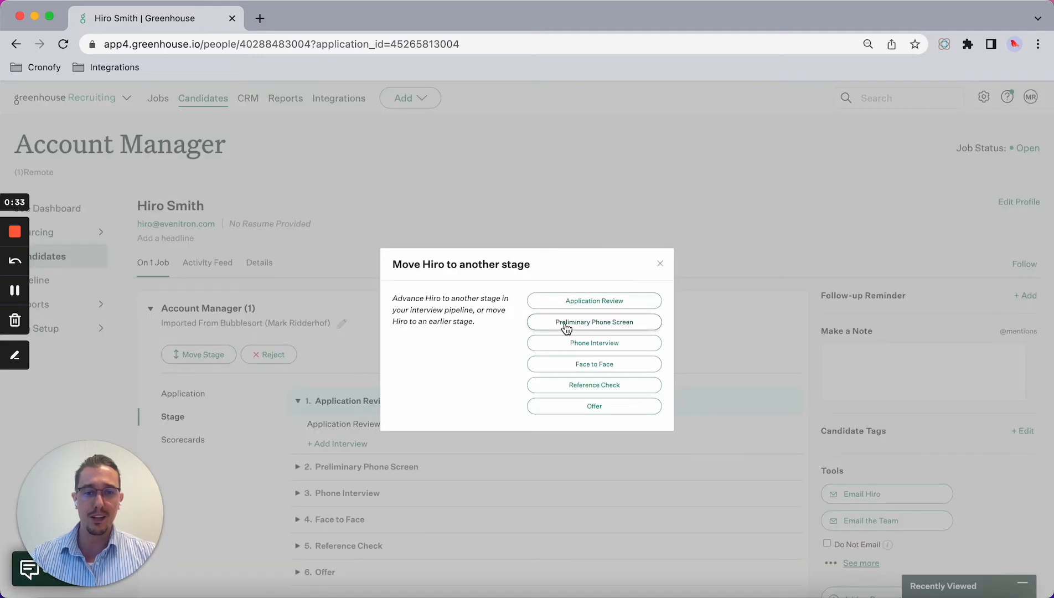
click(595, 322)
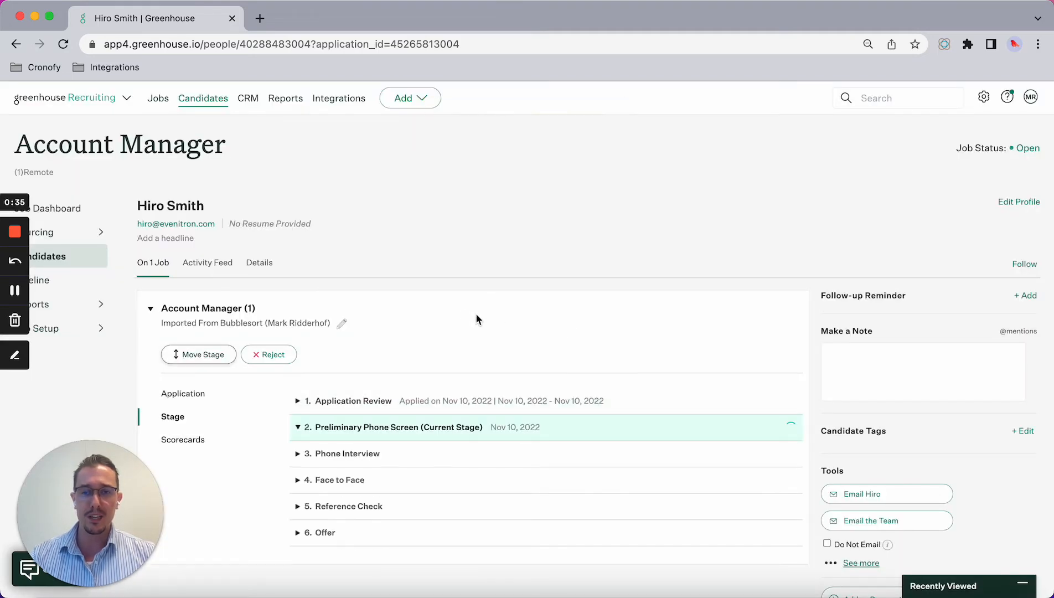
click(297, 427)
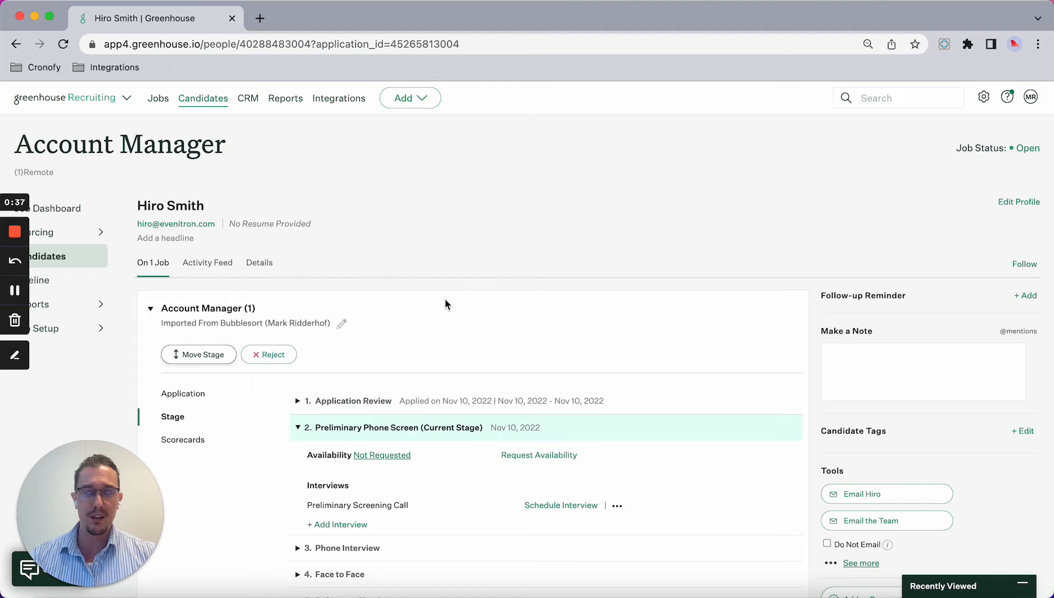
mouse_move(215, 267)
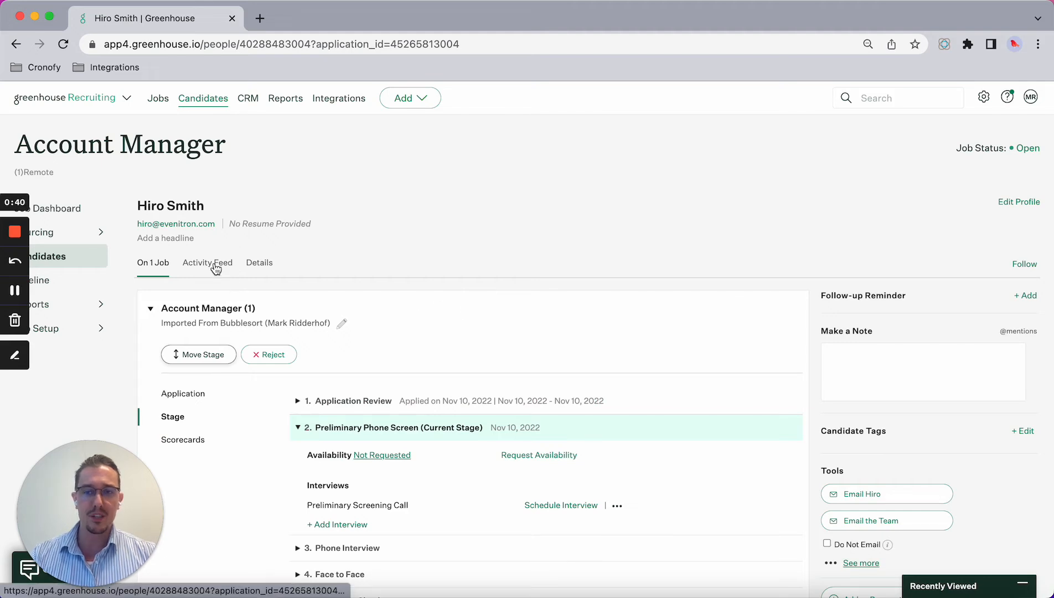
View Hiro's activity history and expand the automatic interview invitation email
click(207, 263)
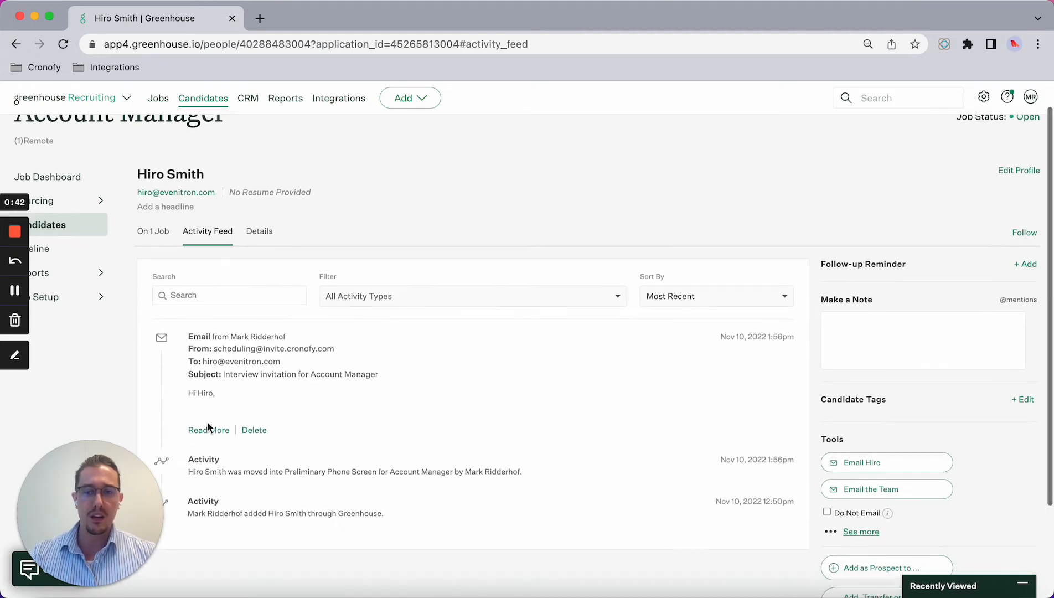
click(209, 429)
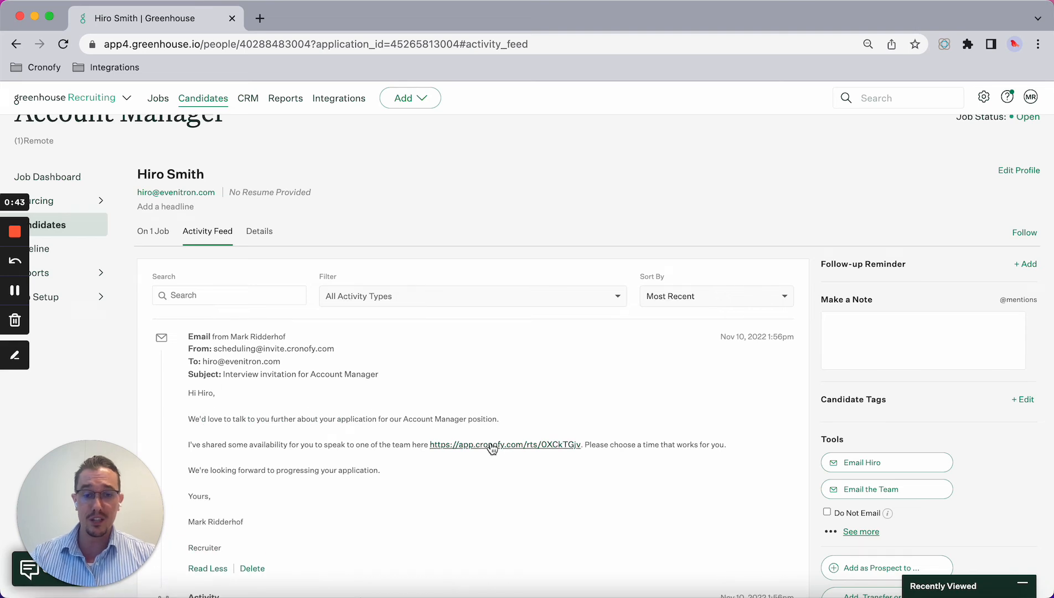
Book the screening call via the Cronofy link for Friday 11 November, 10:00–10:20 CET
click(496, 445)
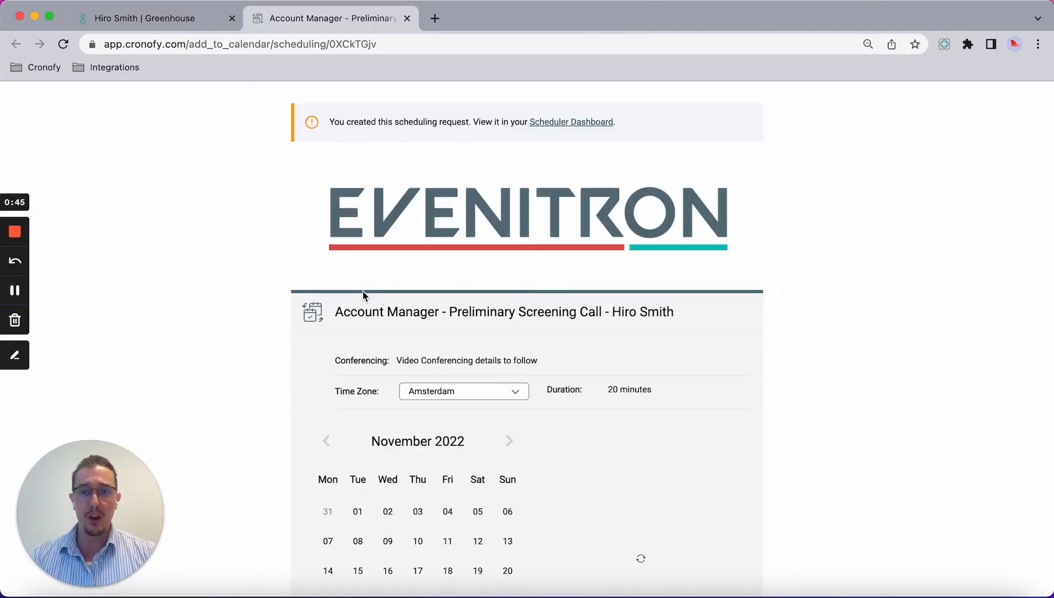
click(447, 541)
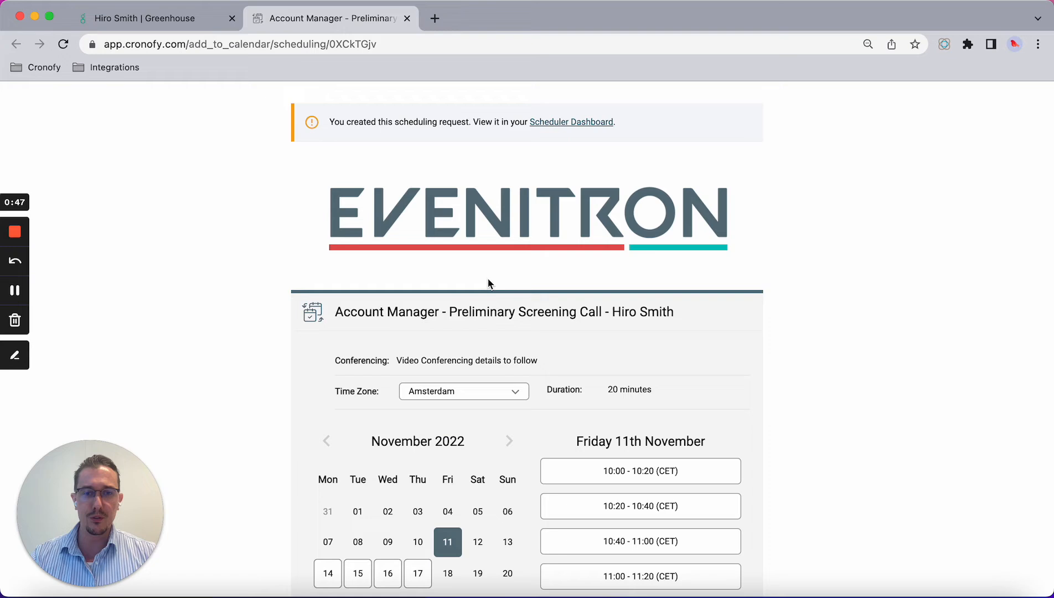
scroll(down, 3)
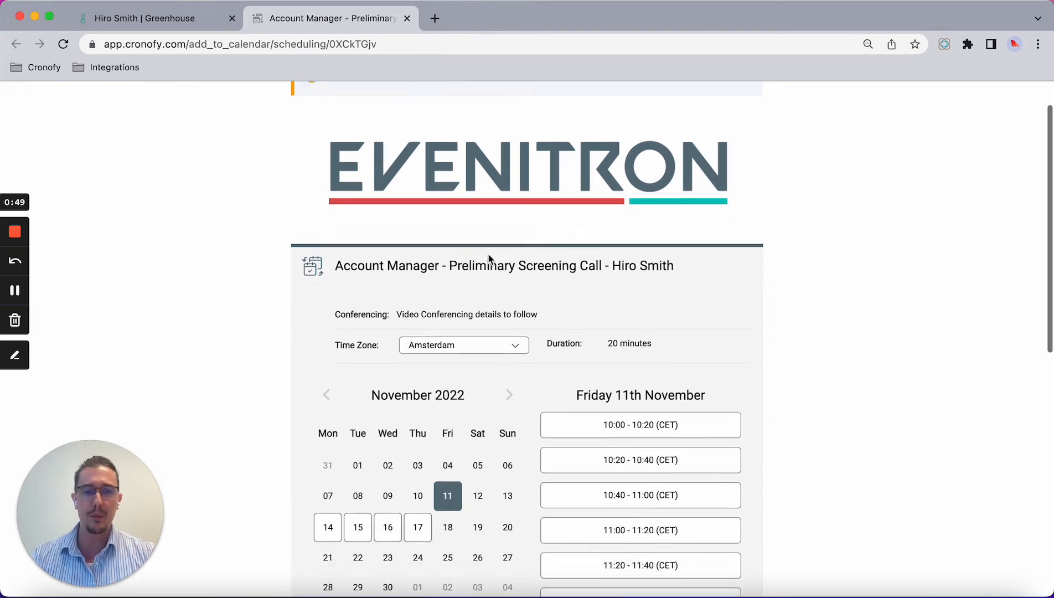
scroll(down, 3)
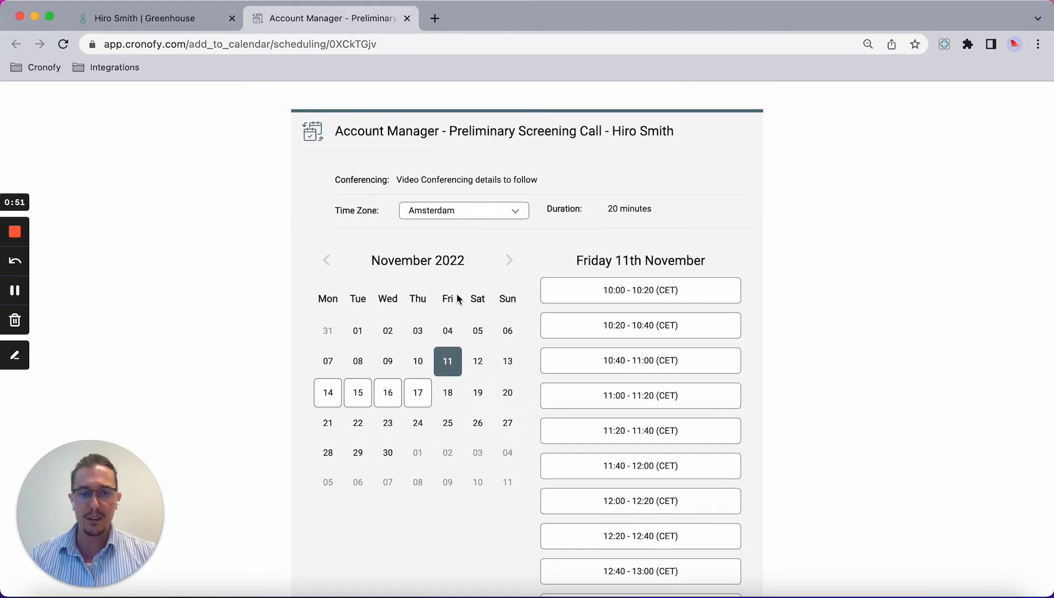
mouse_move(428, 345)
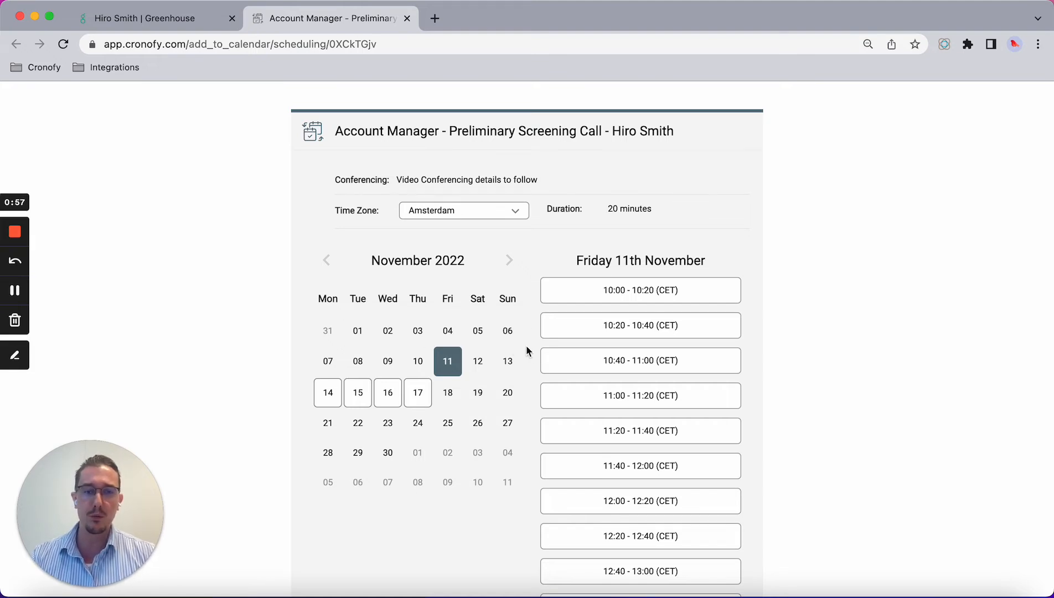
mouse_move(430, 257)
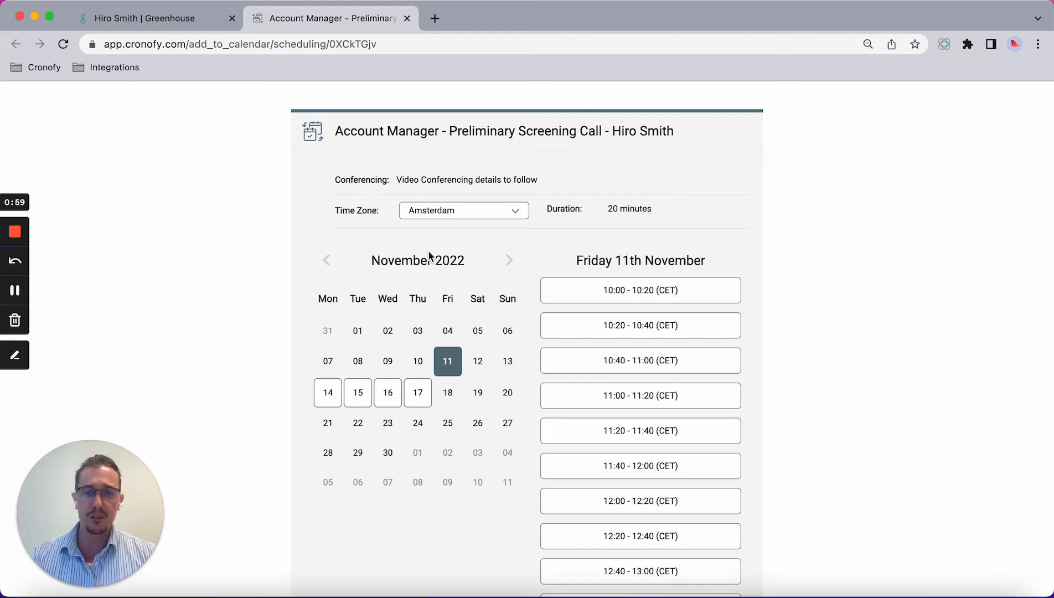
mouse_move(517, 328)
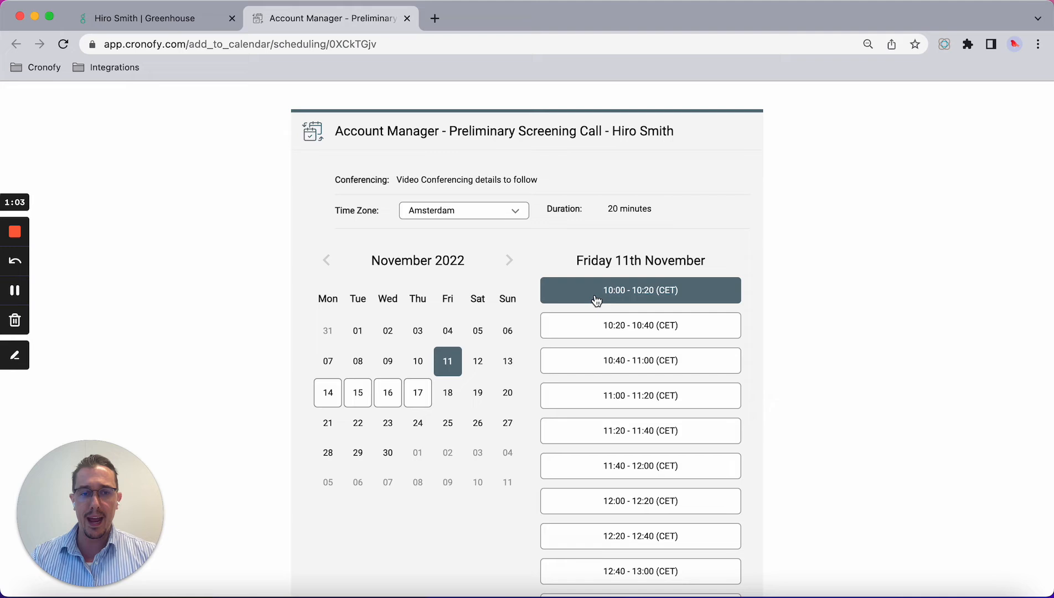
click(640, 290)
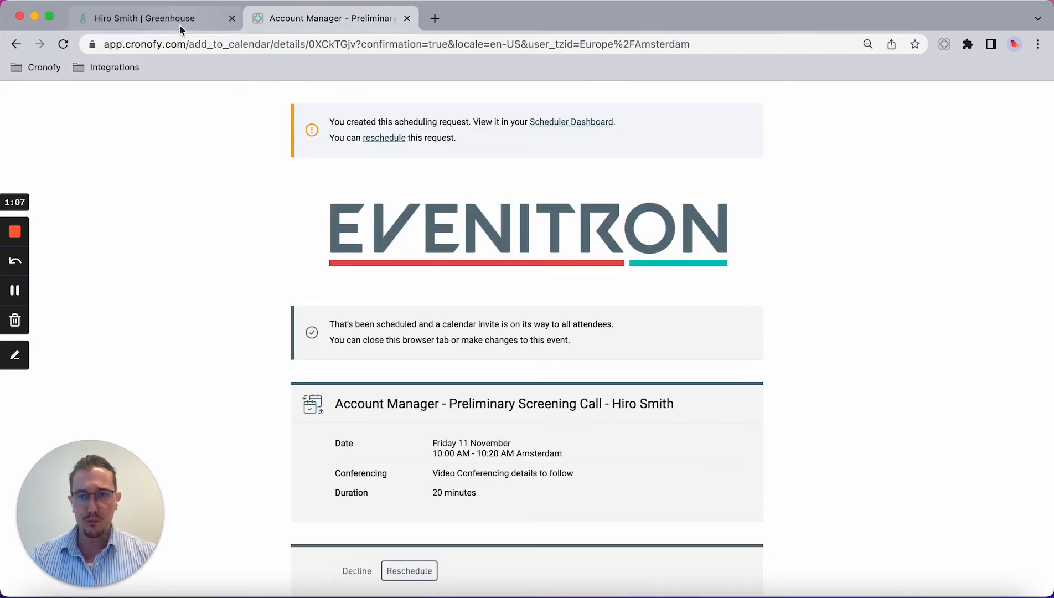
click(155, 19)
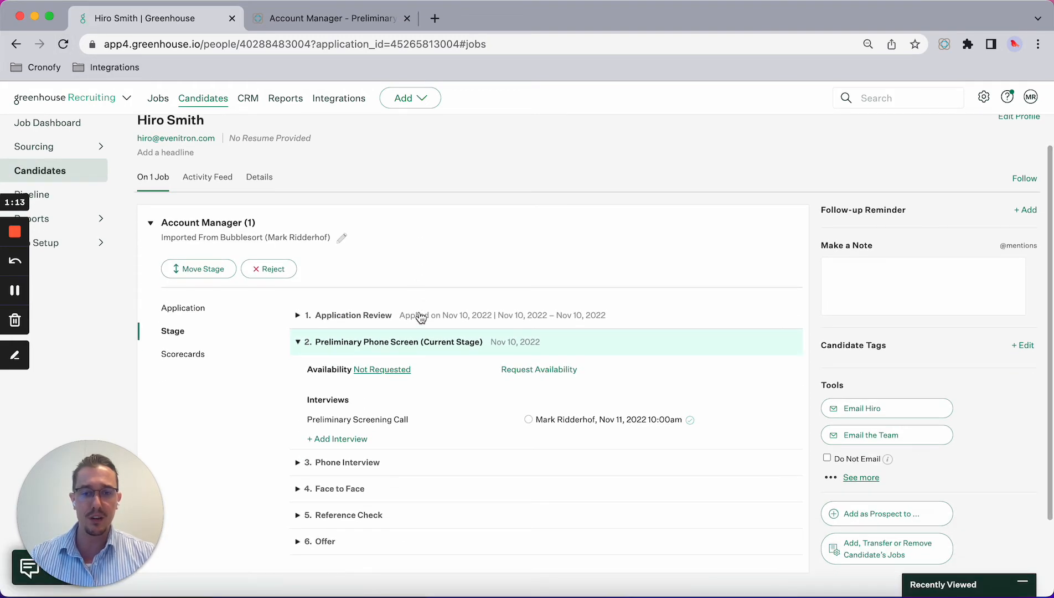
mouse_move(452, 401)
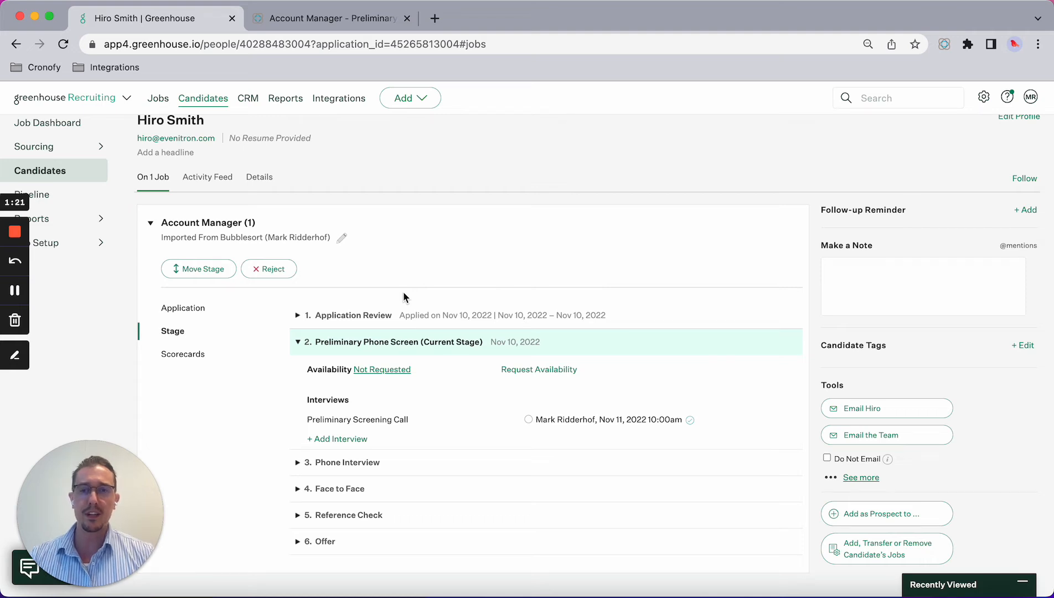
mouse_move(395, 293)
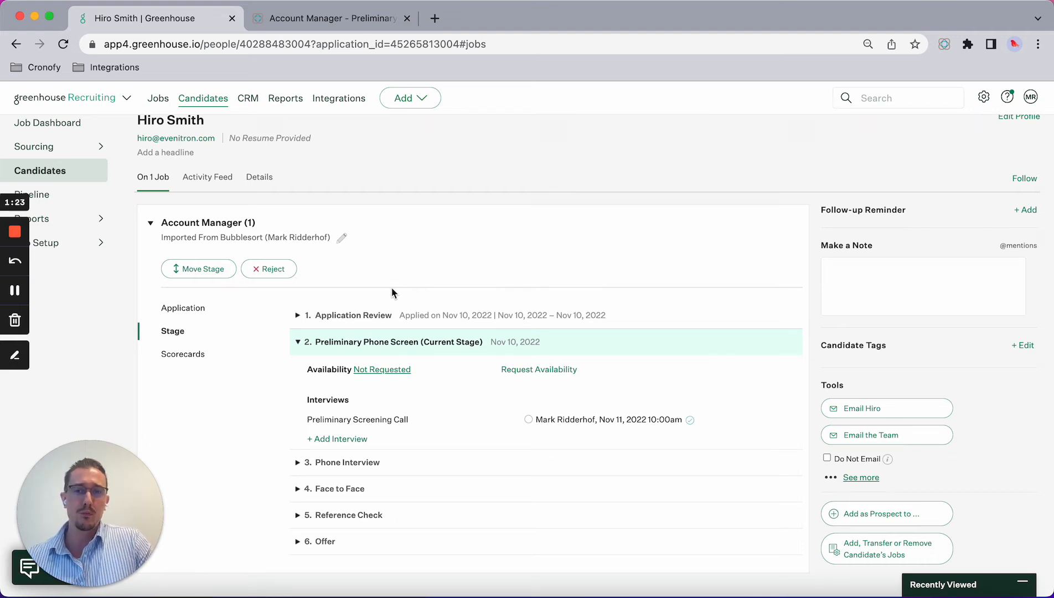
mouse_move(226, 194)
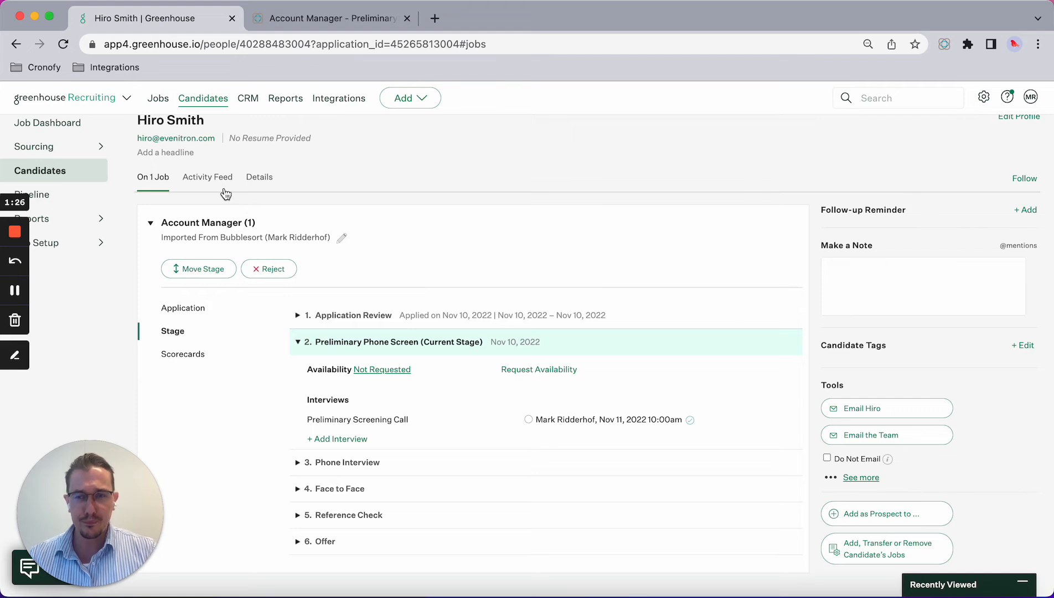
mouse_move(208, 186)
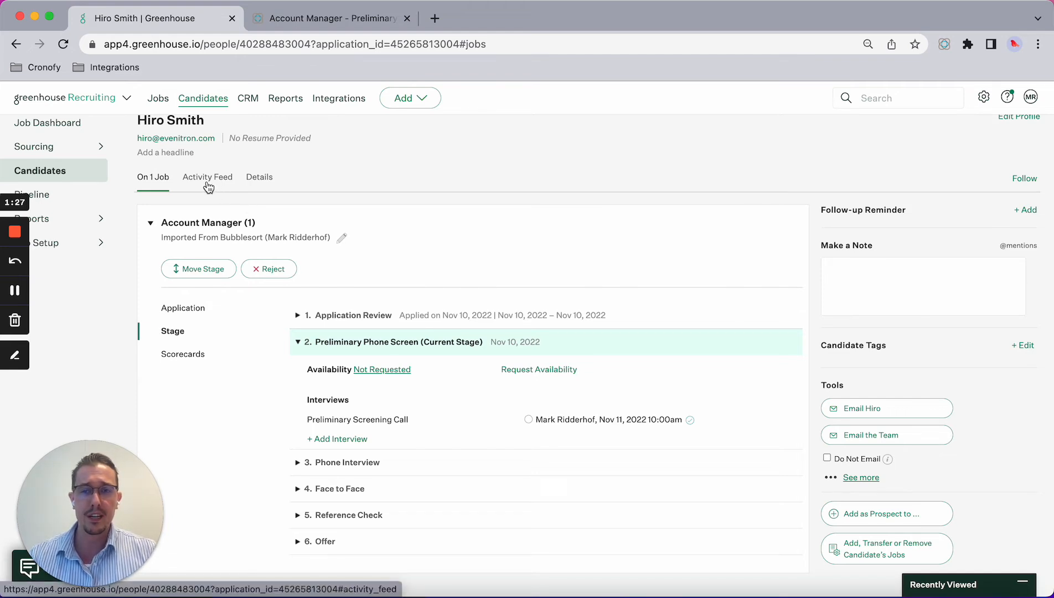
click(207, 177)
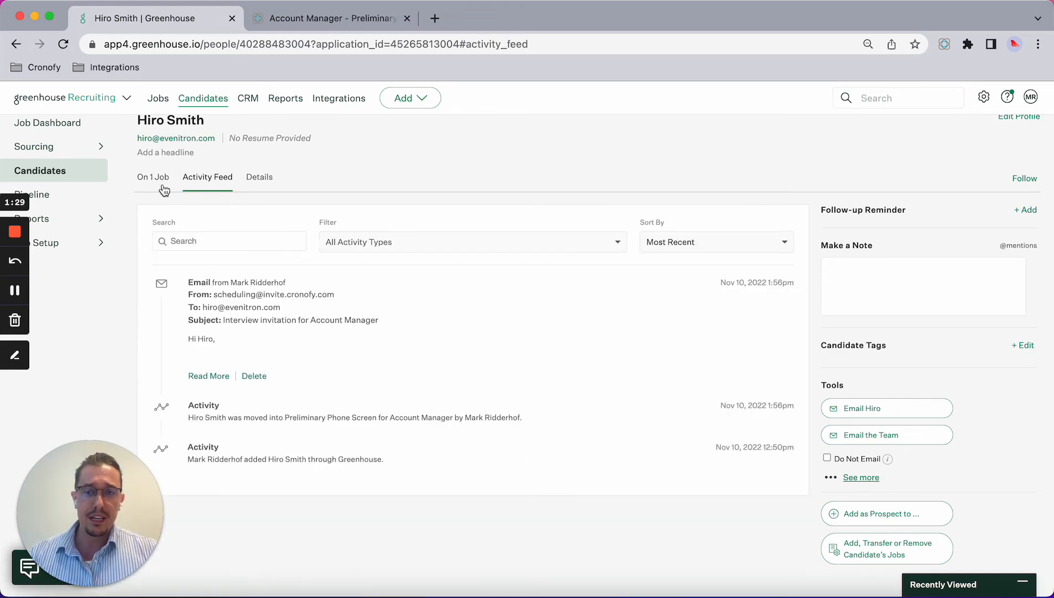
click(153, 177)
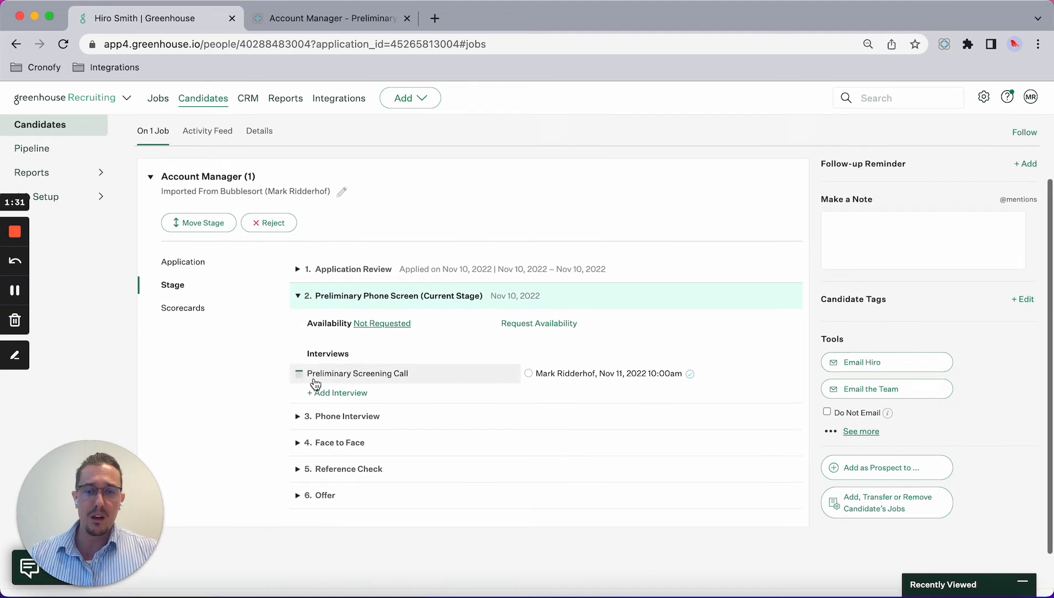
mouse_move(217, 278)
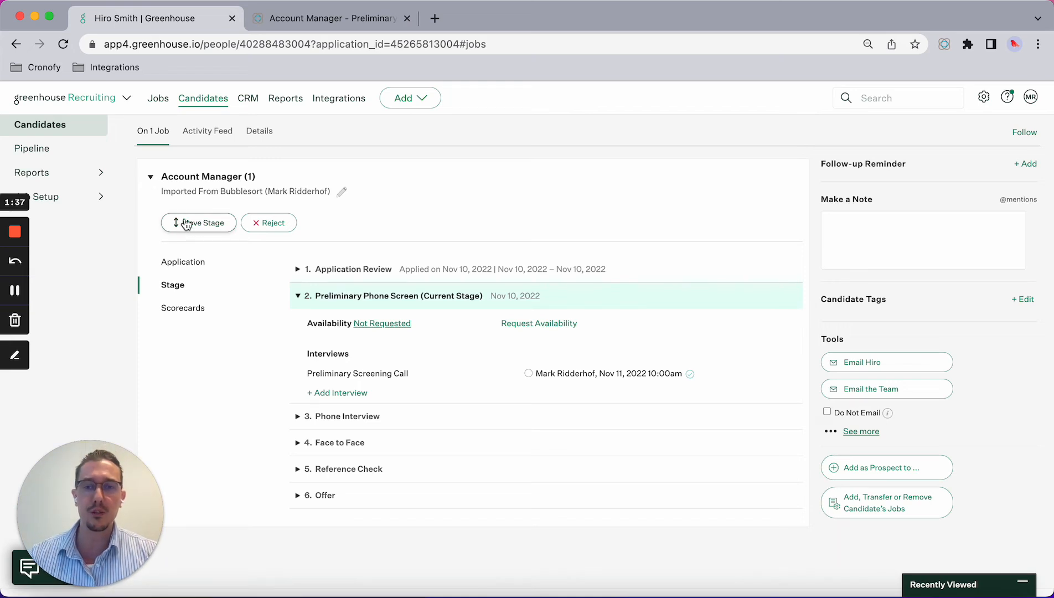
mouse_move(192, 232)
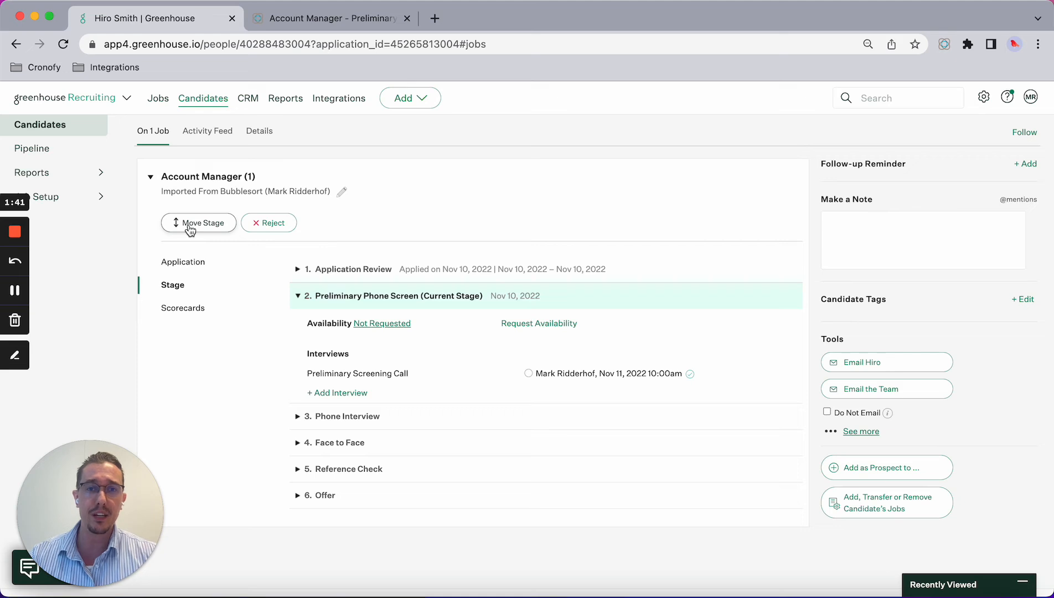
mouse_move(195, 230)
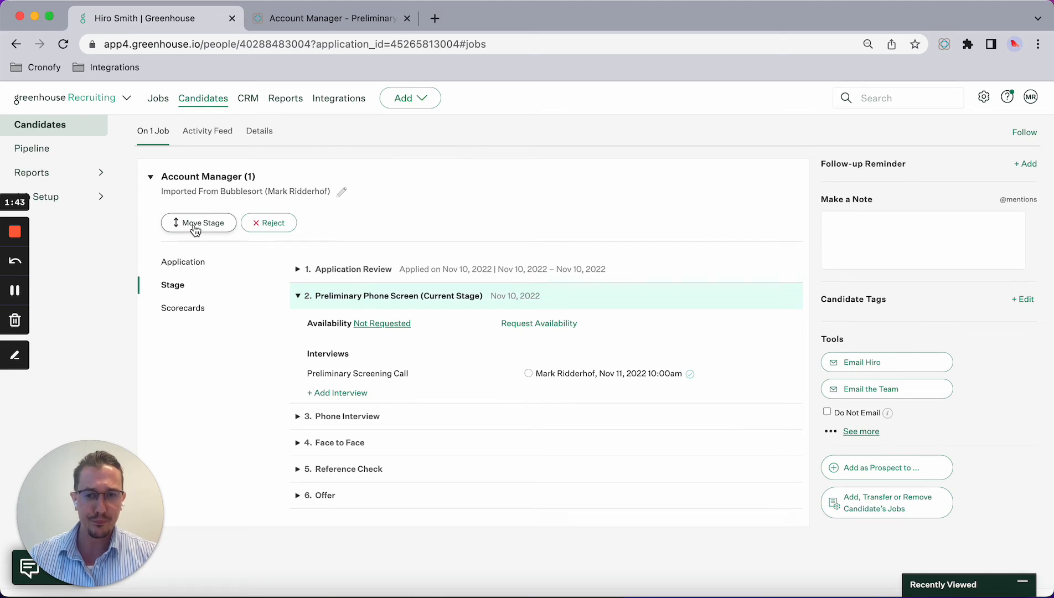
Advance Hiro to Phone Interview and refresh his activity feed for the new invitation email
click(198, 223)
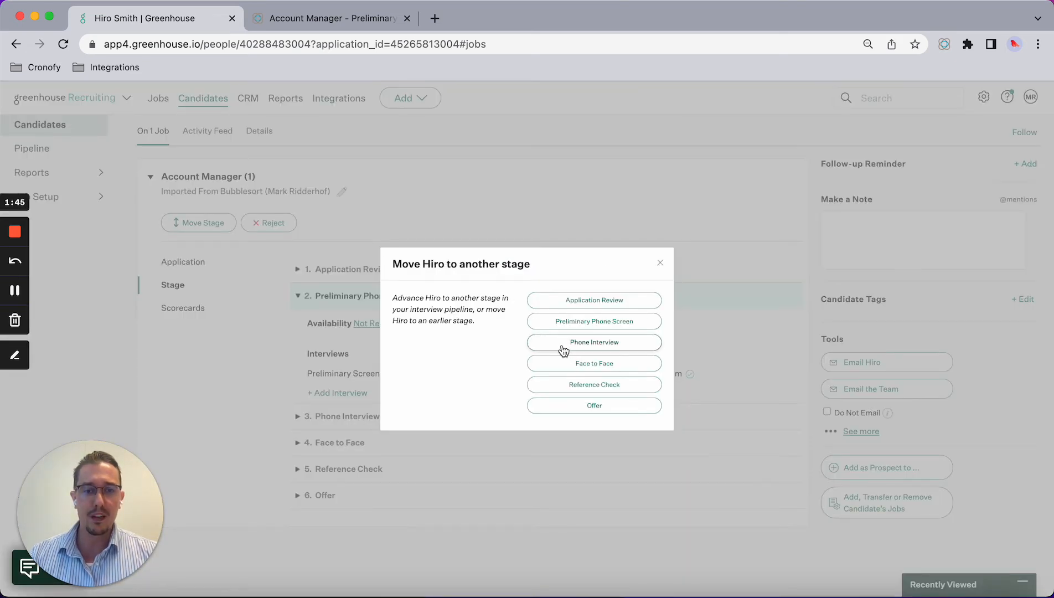
click(595, 343)
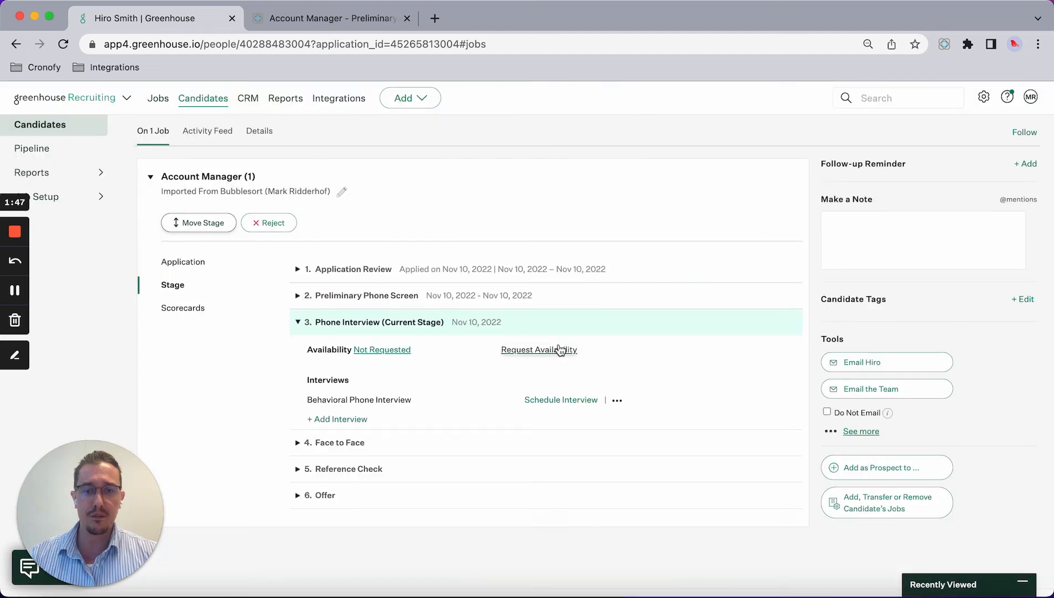
mouse_move(190, 139)
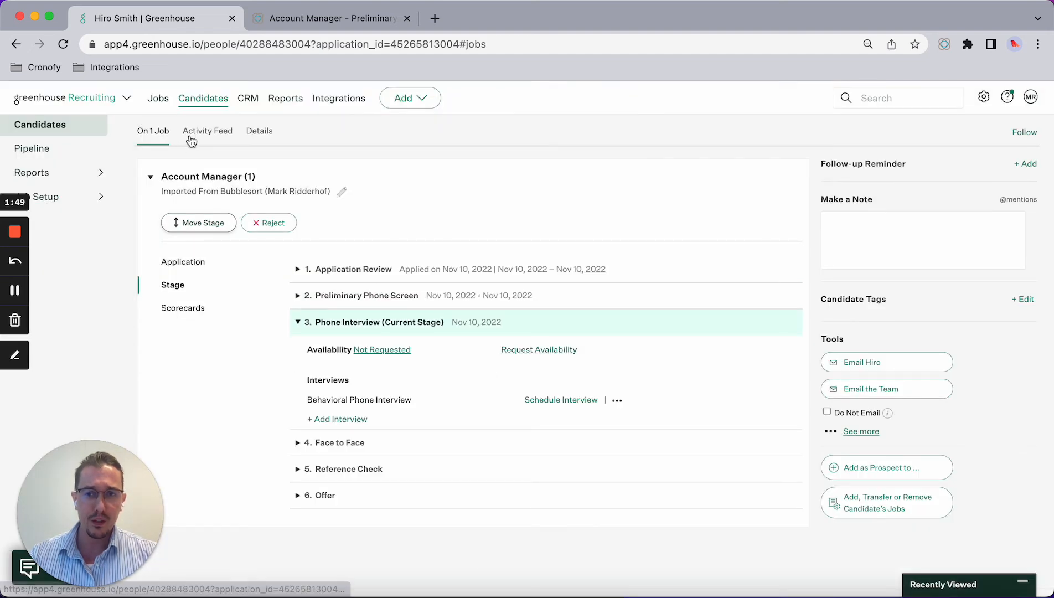
click(208, 131)
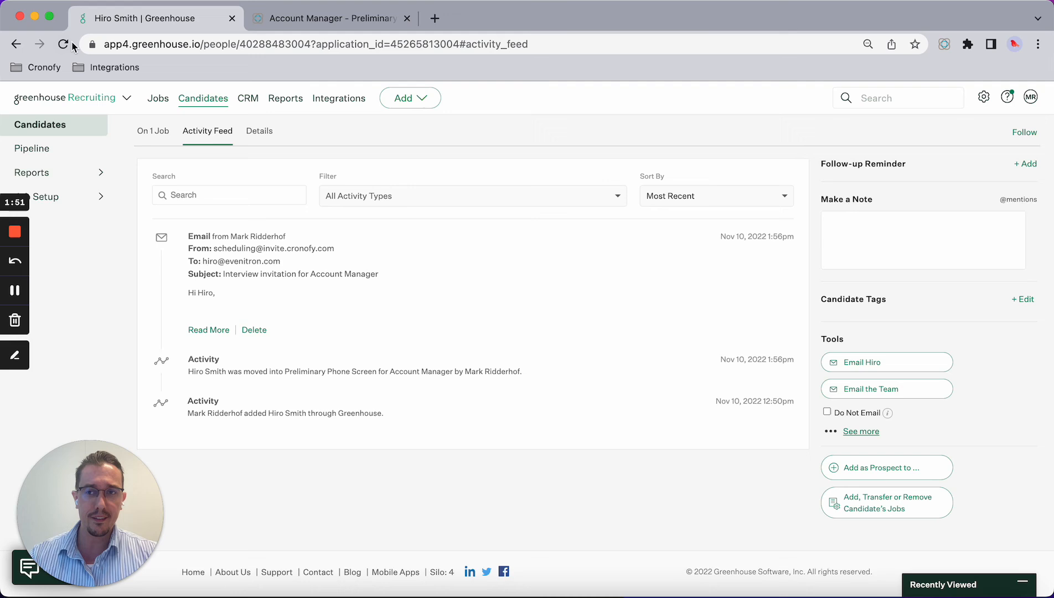
click(64, 44)
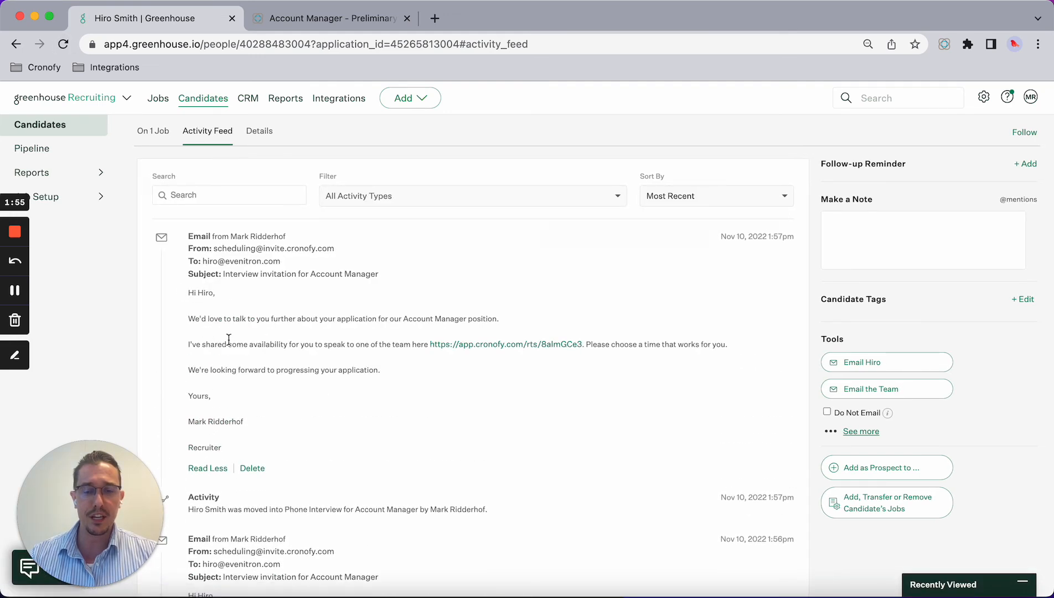
mouse_move(467, 350)
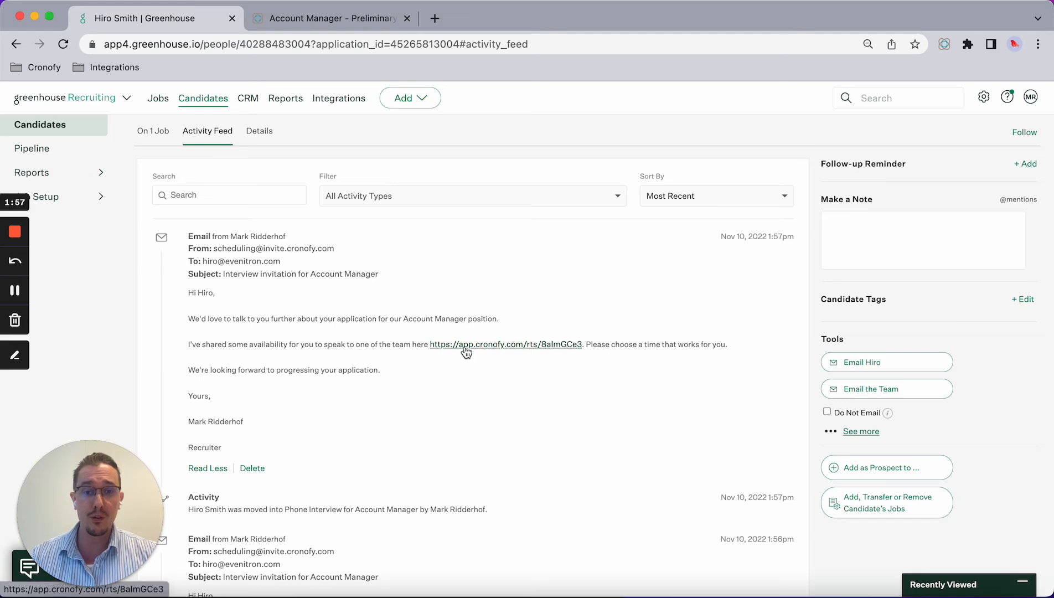
Book the Behavioral Phone Interview via the Cronofy link for Thursday 10 November, 17:00–17:30 CET
click(506, 345)
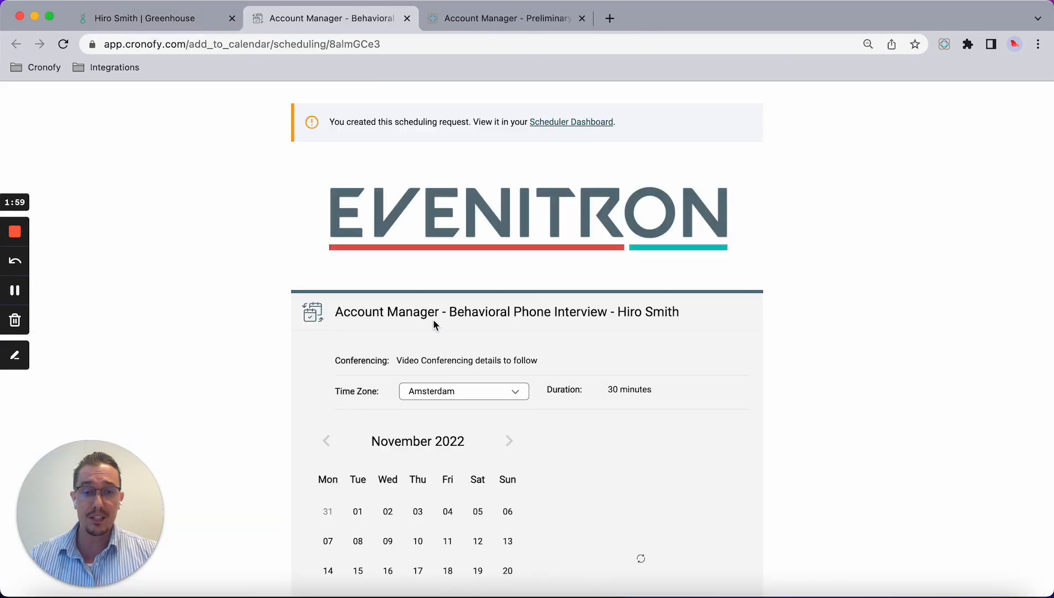
click(418, 450)
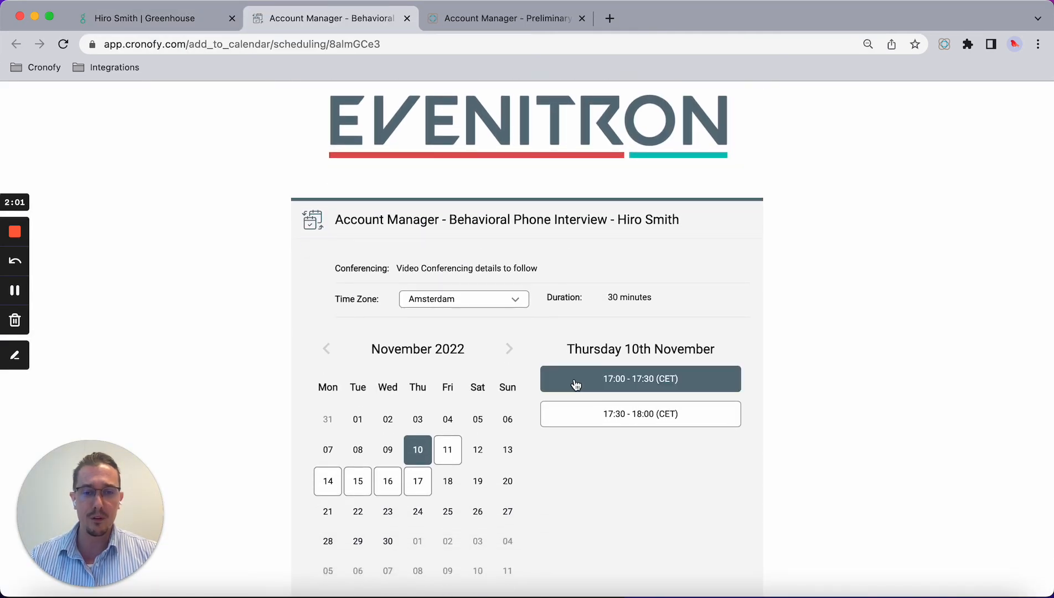
click(576, 379)
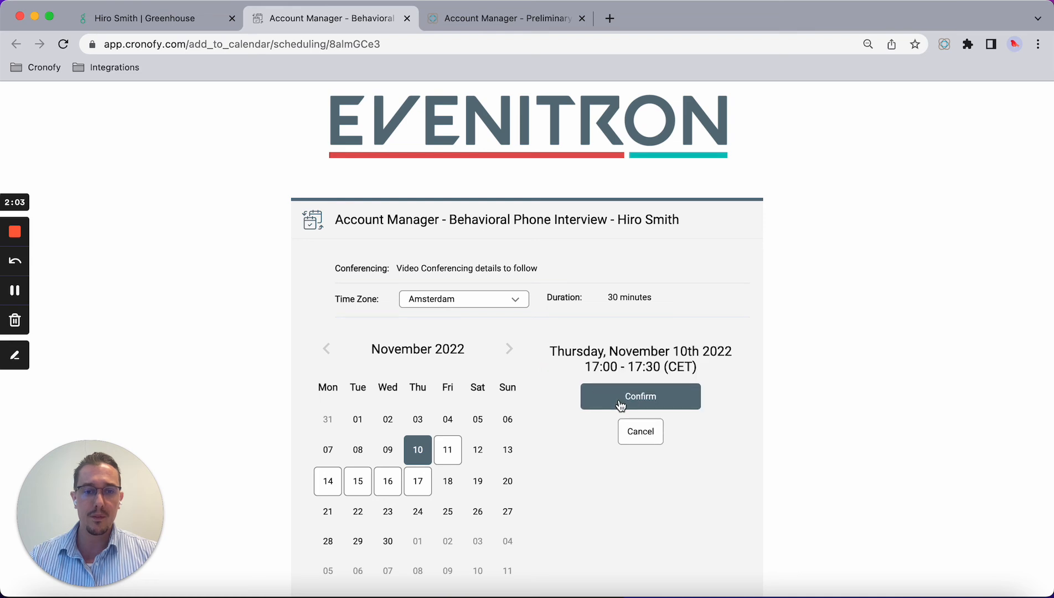
click(640, 396)
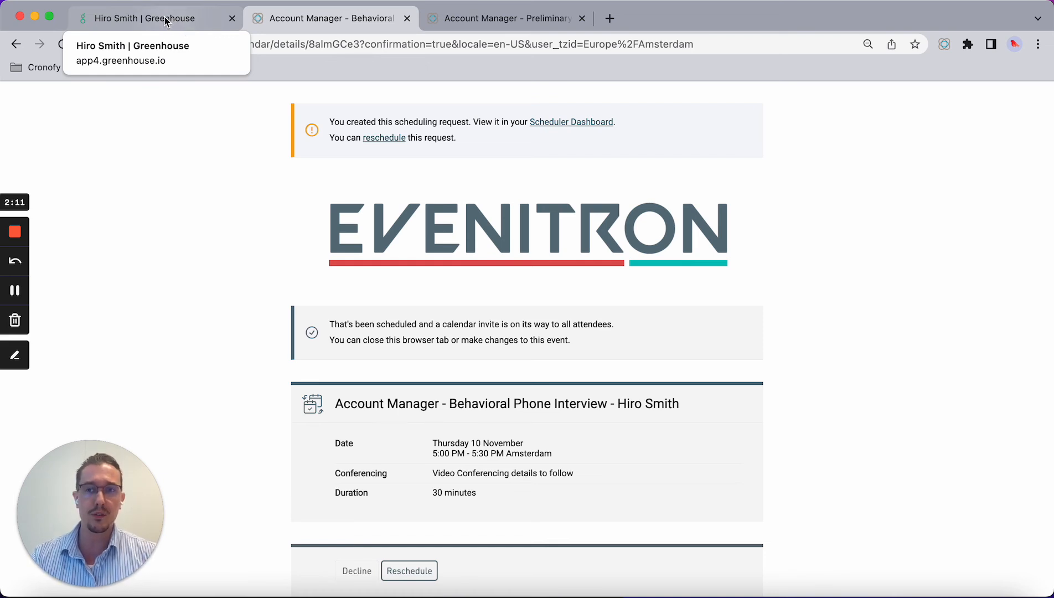
click(145, 19)
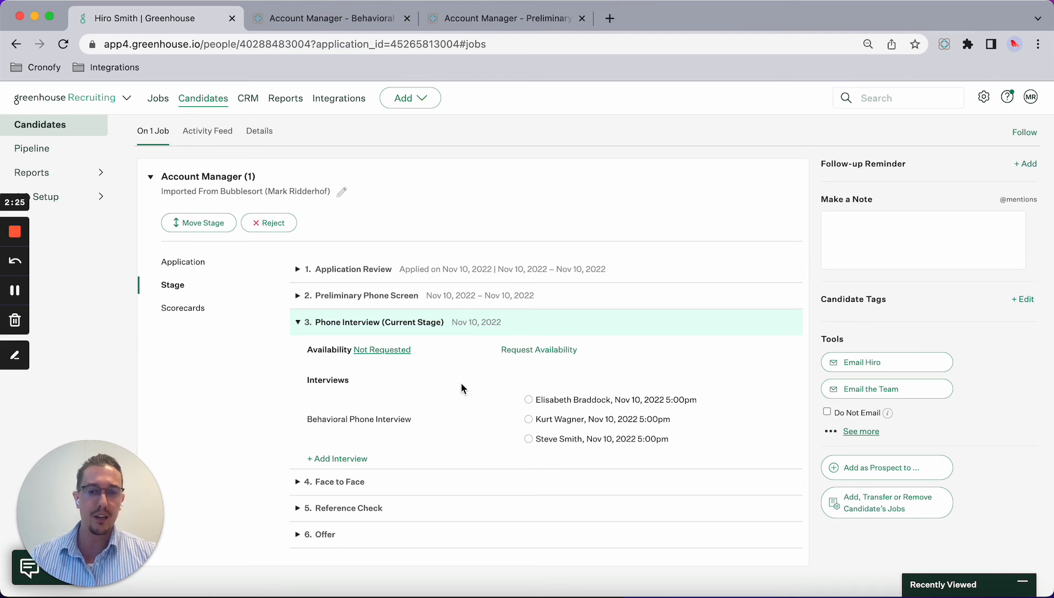
mouse_move(502, 404)
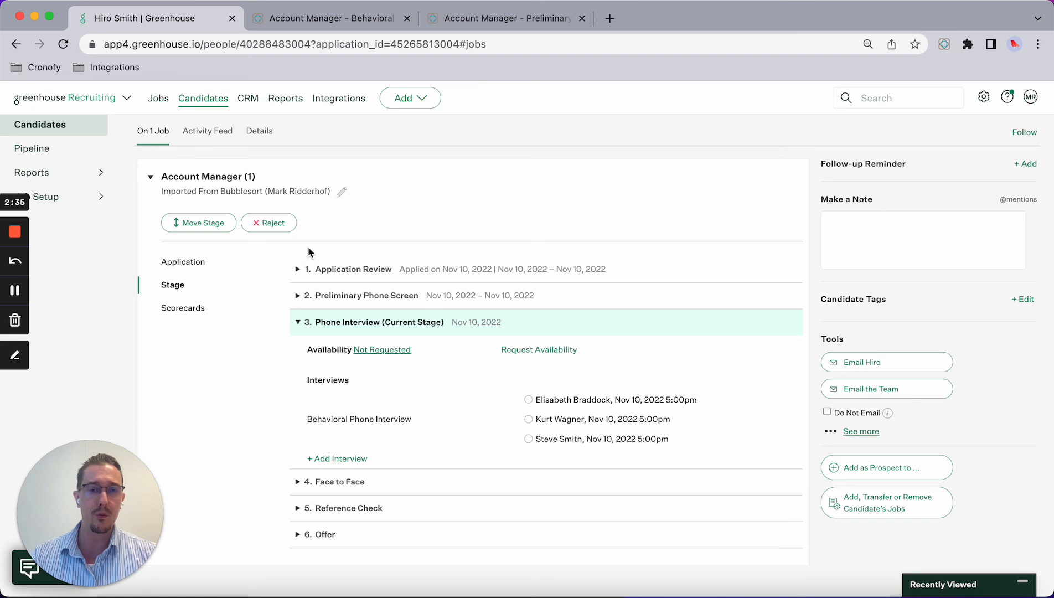
mouse_move(297, 244)
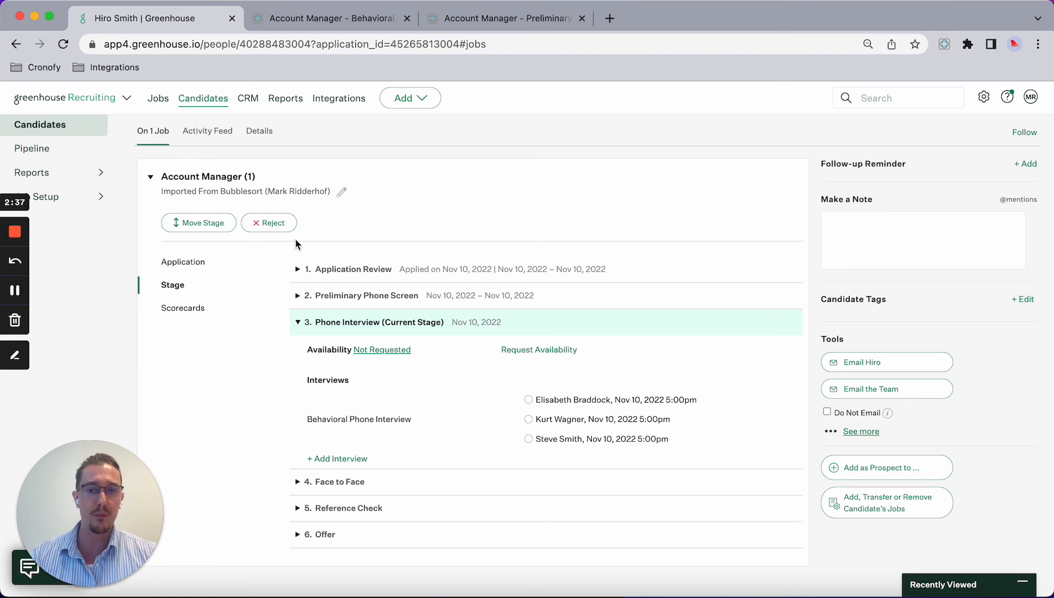